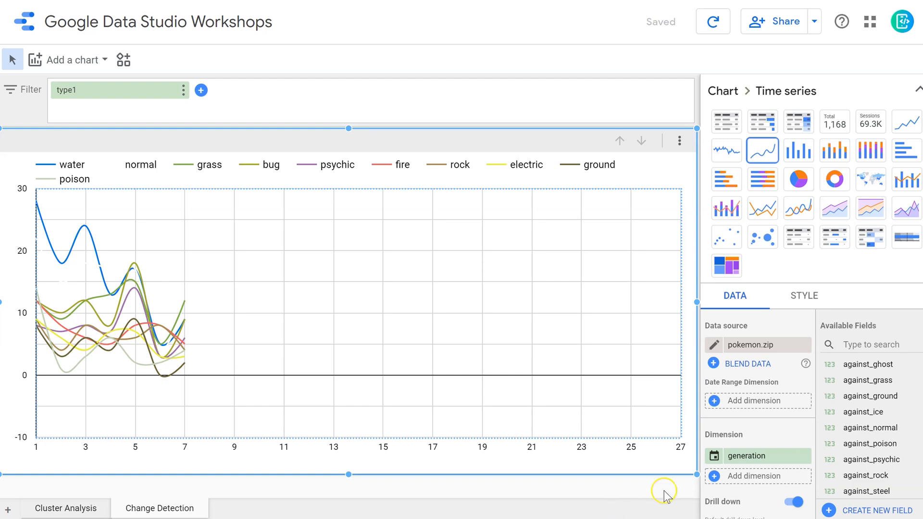
Replace Record Count with sp_attack as the metric and aggregate it as Average.
scroll(down, 3)
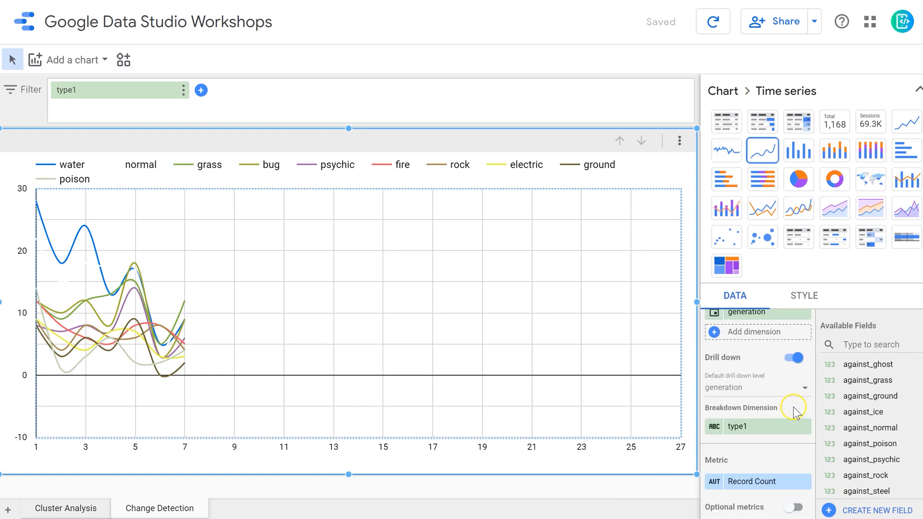
mouse_move(807, 420)
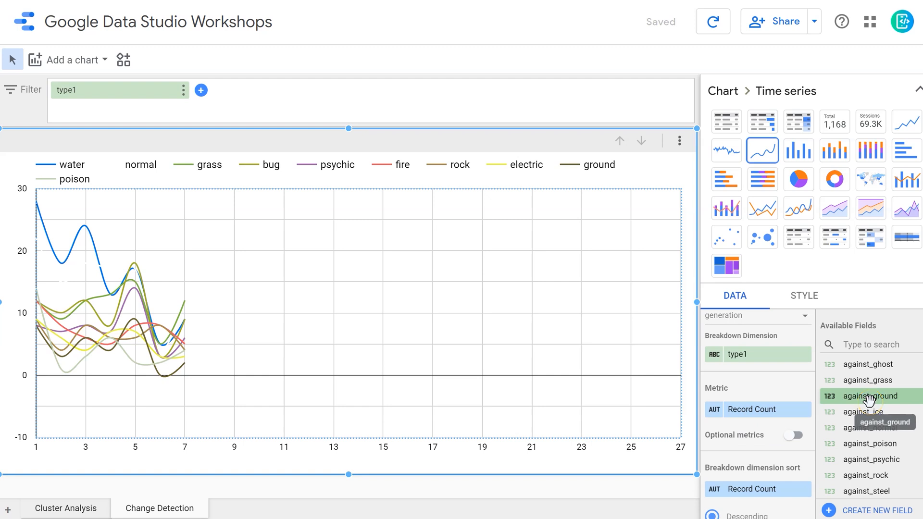
scroll(down, 3)
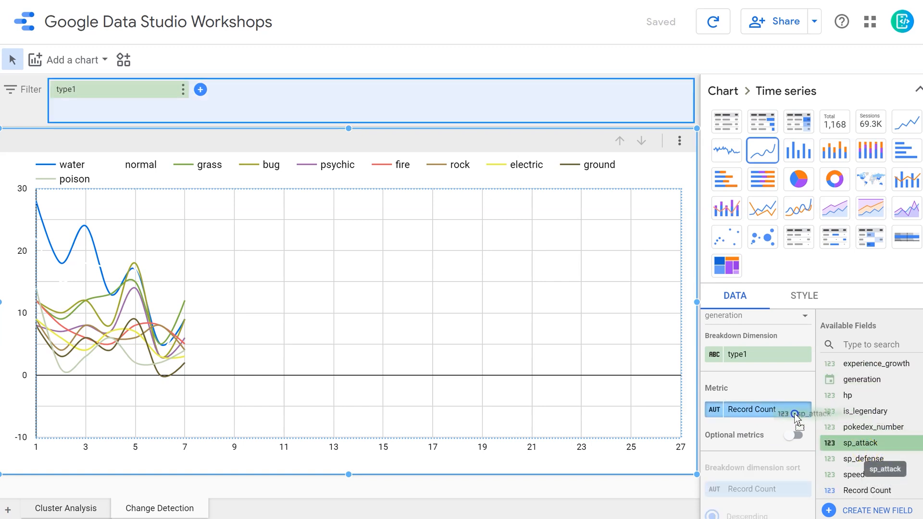
drag(859, 442, 765, 410)
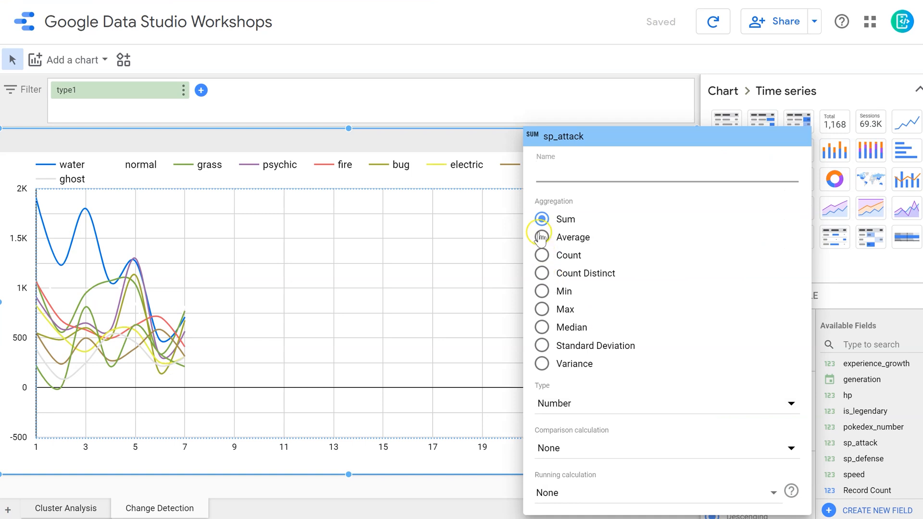
click(541, 237)
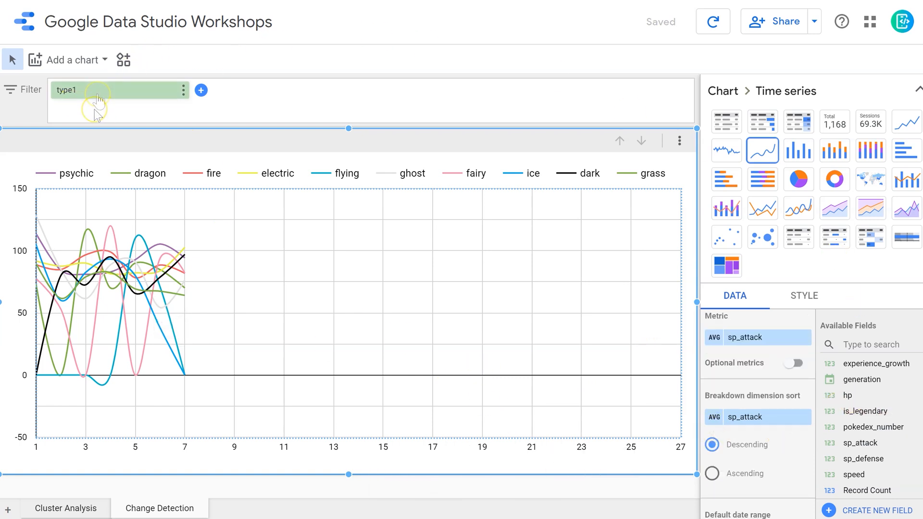
Filter type1 to water only so the chart shows a single average sp_attack line.
click(112, 90)
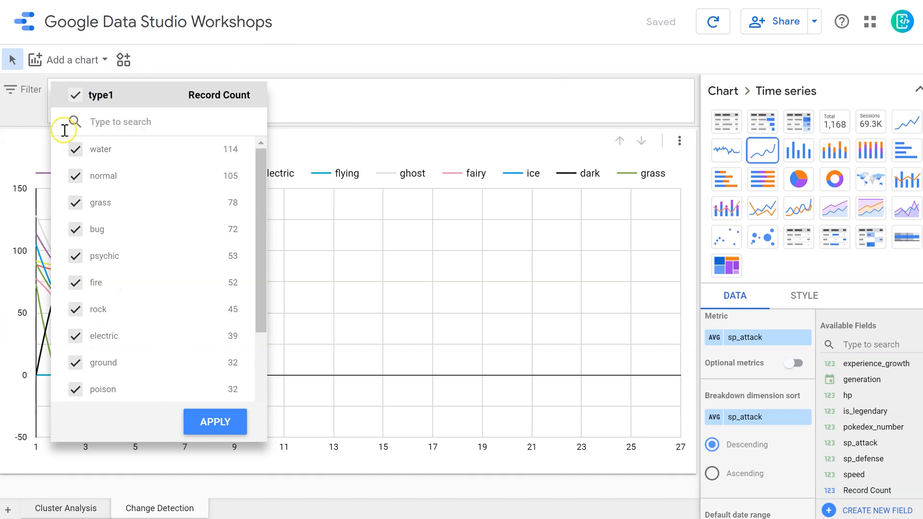
click(75, 149)
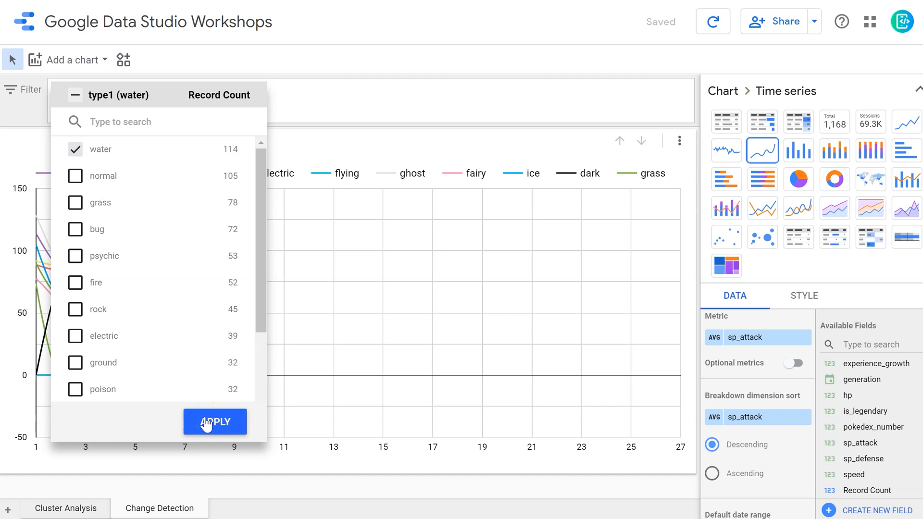
click(214, 421)
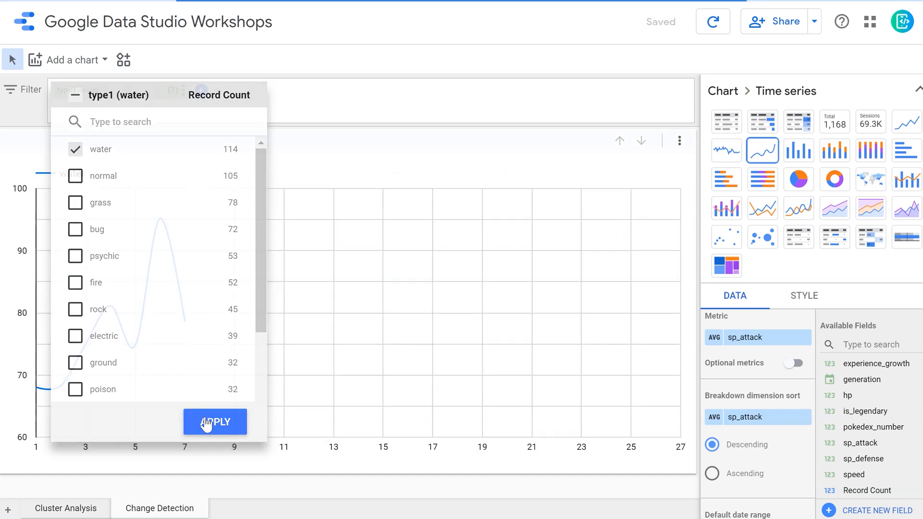
click(215, 422)
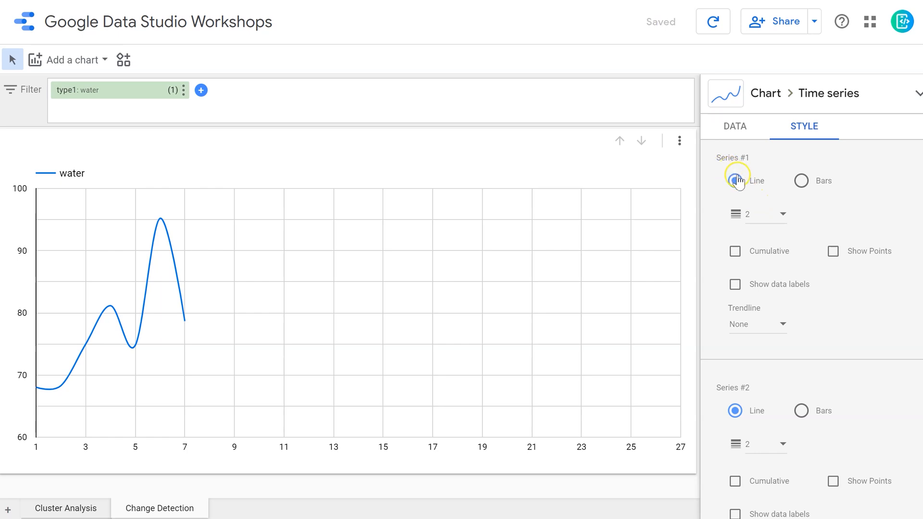
Set the Series #1 trendline from None to Linear in the Style settings.
click(735, 181)
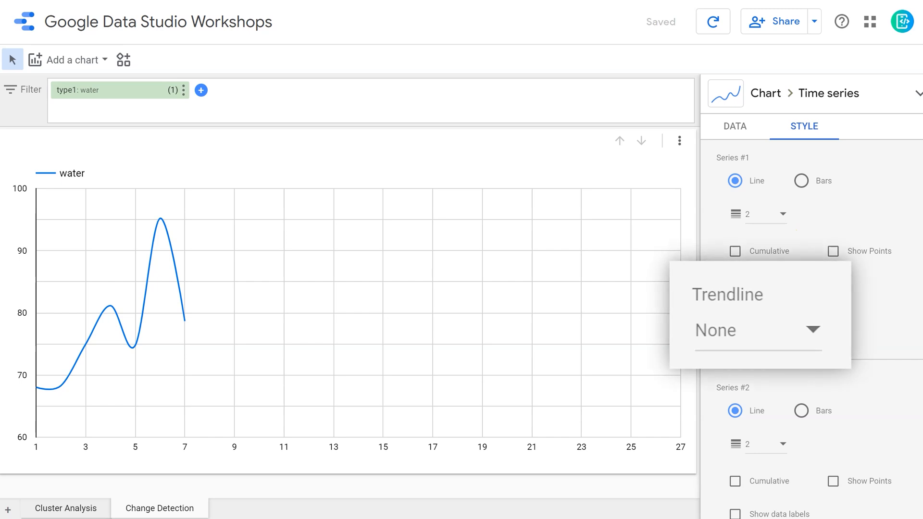
click(756, 330)
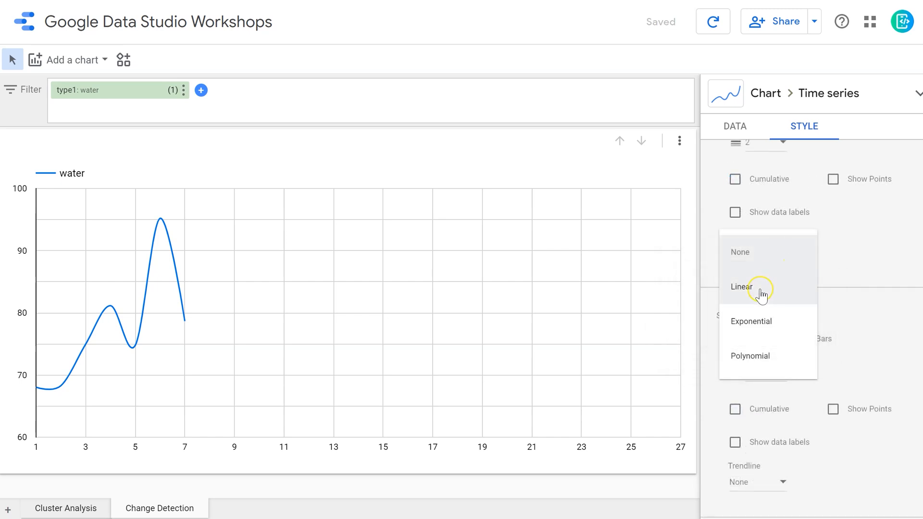
click(741, 287)
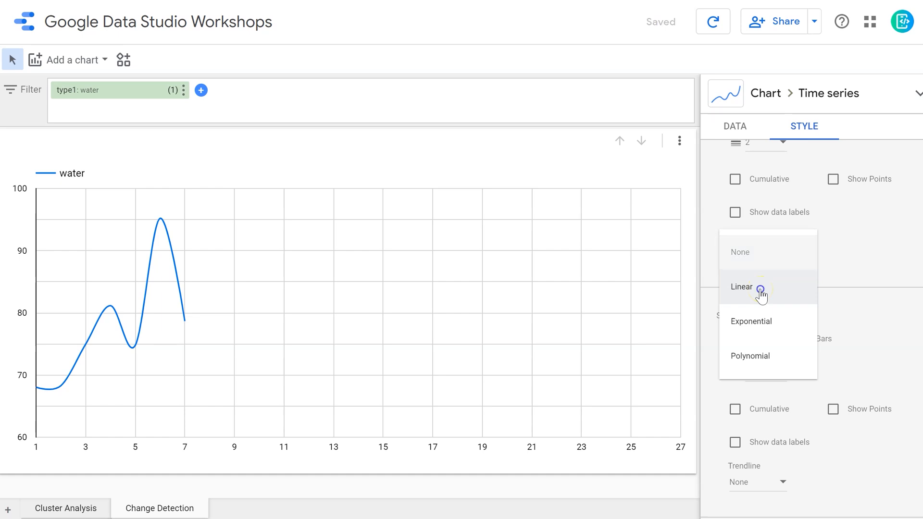
click(742, 286)
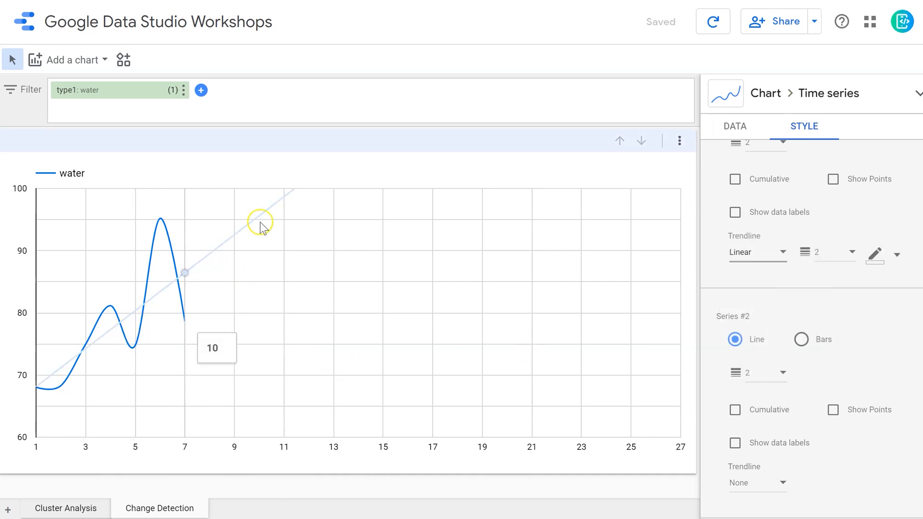
mouse_move(484, 322)
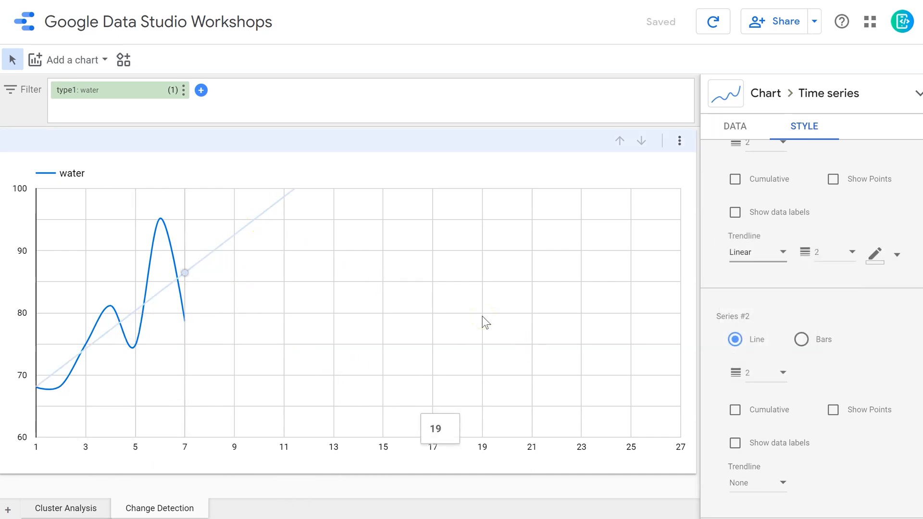
mouse_move(400, 277)
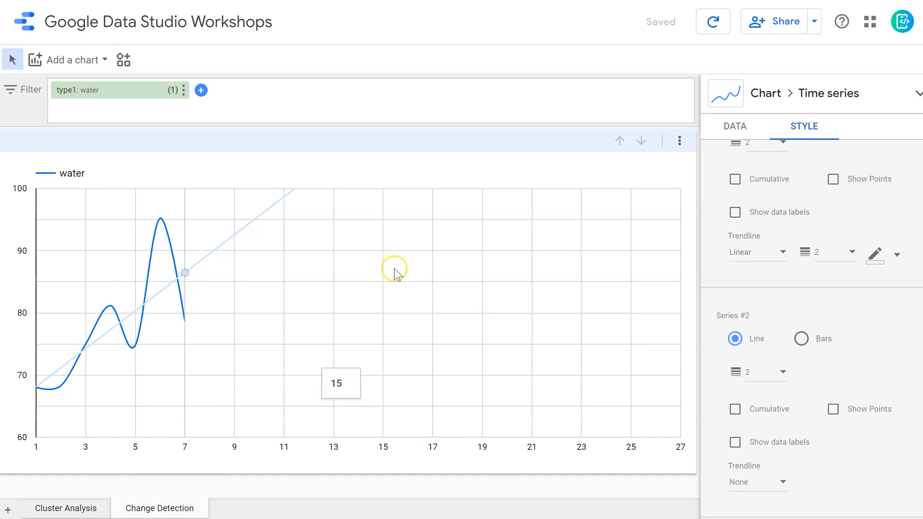
mouse_move(395, 274)
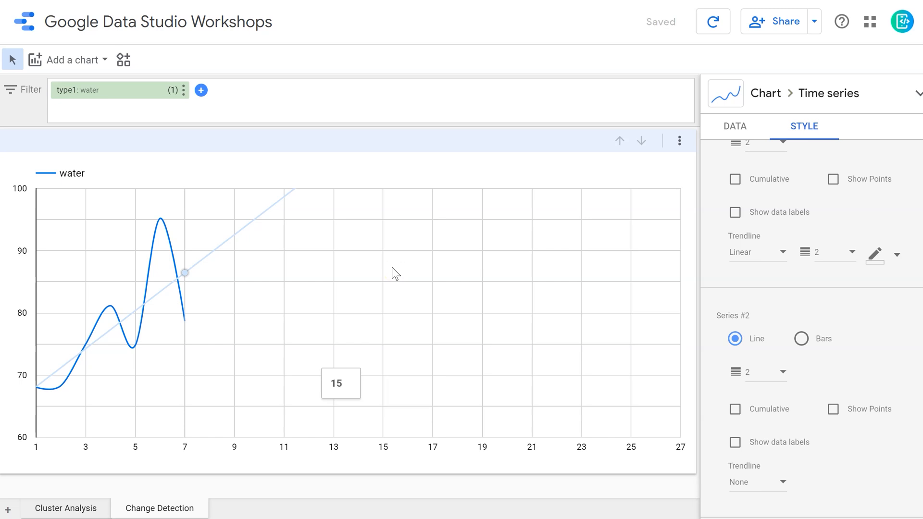
mouse_move(356, 242)
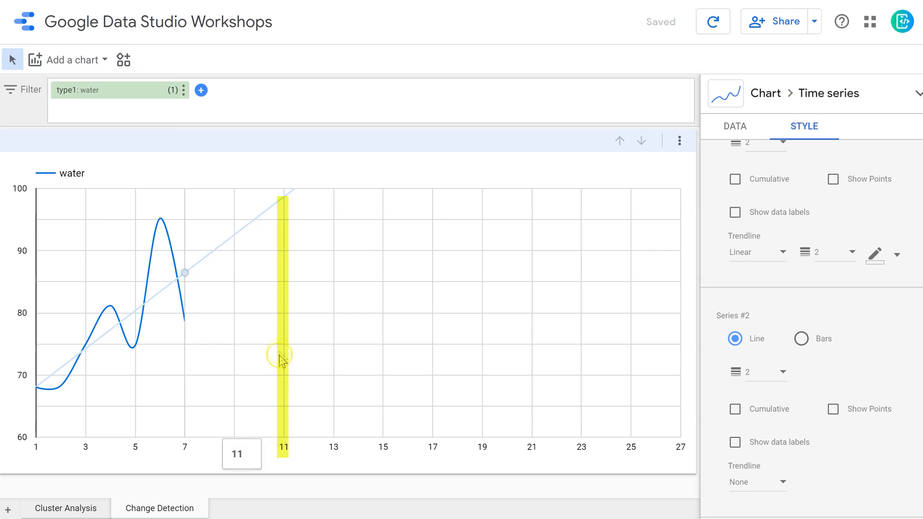
mouse_move(285, 203)
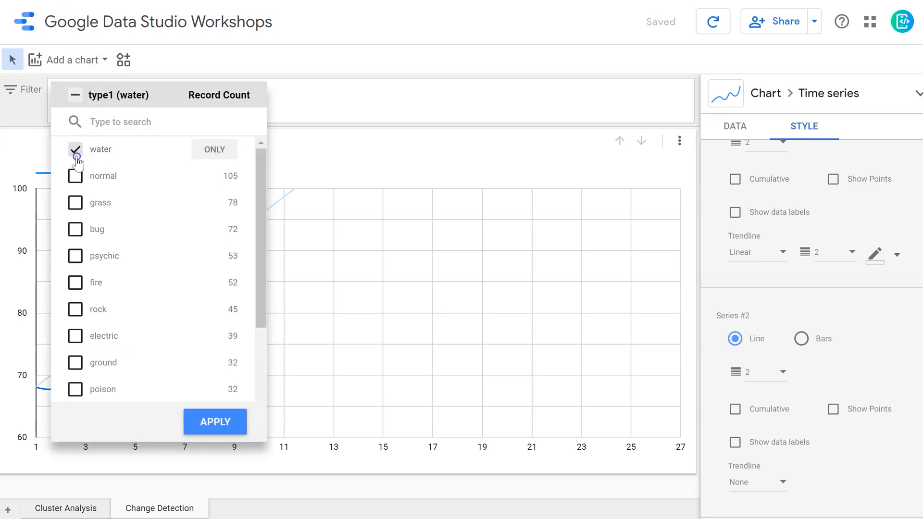
Switch the type1 filter from water through psychic to fire only.
click(75, 255)
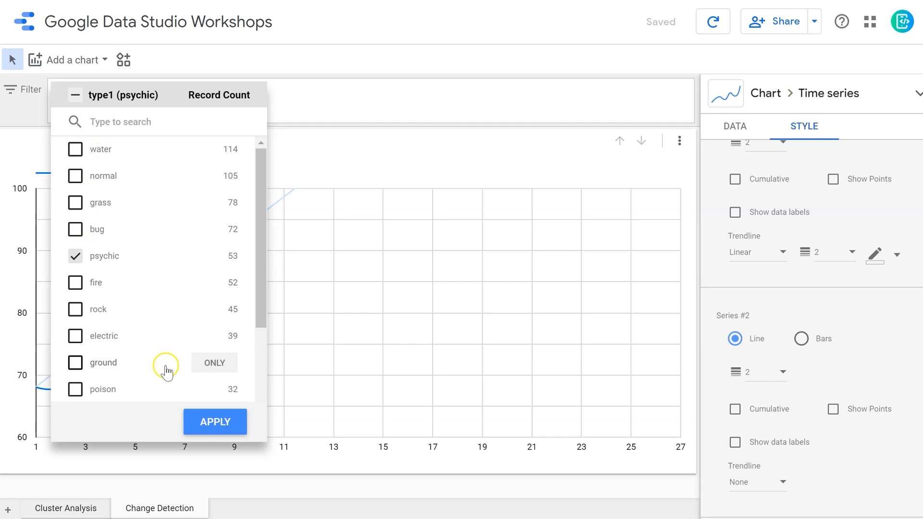
click(214, 421)
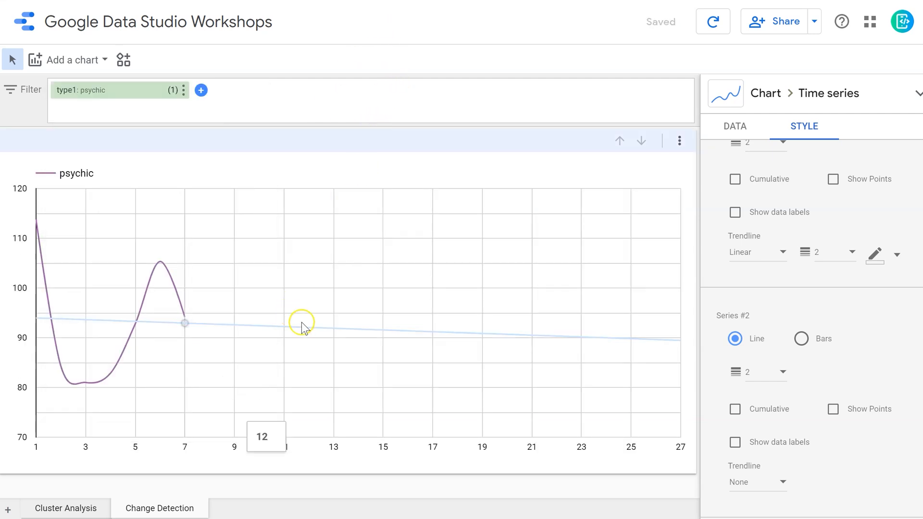
click(89, 91)
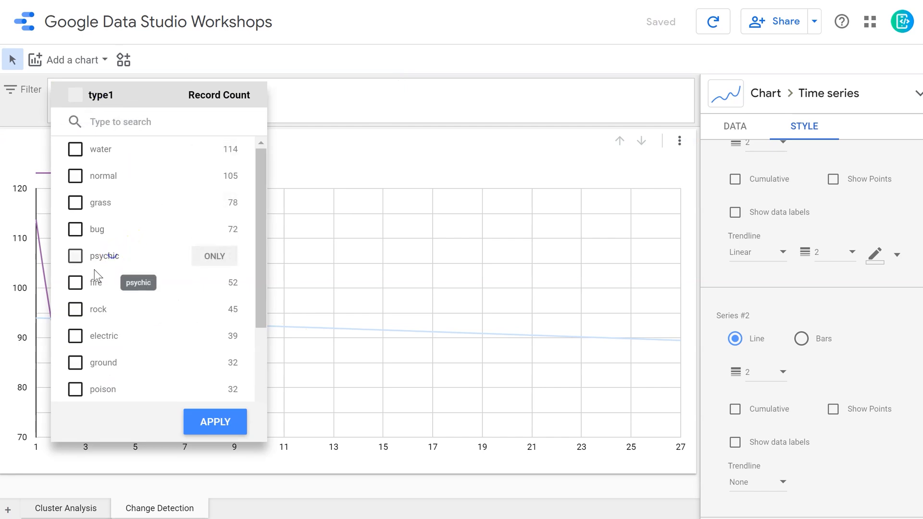
click(75, 283)
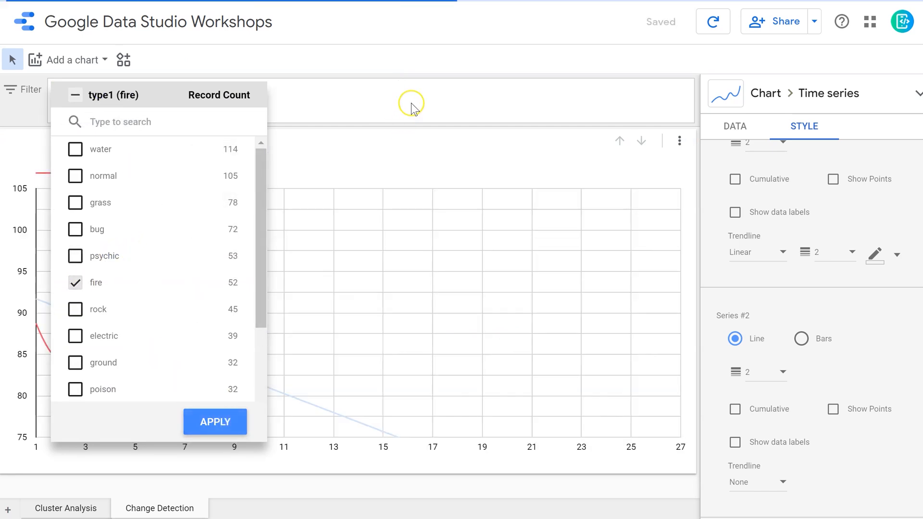
click(215, 421)
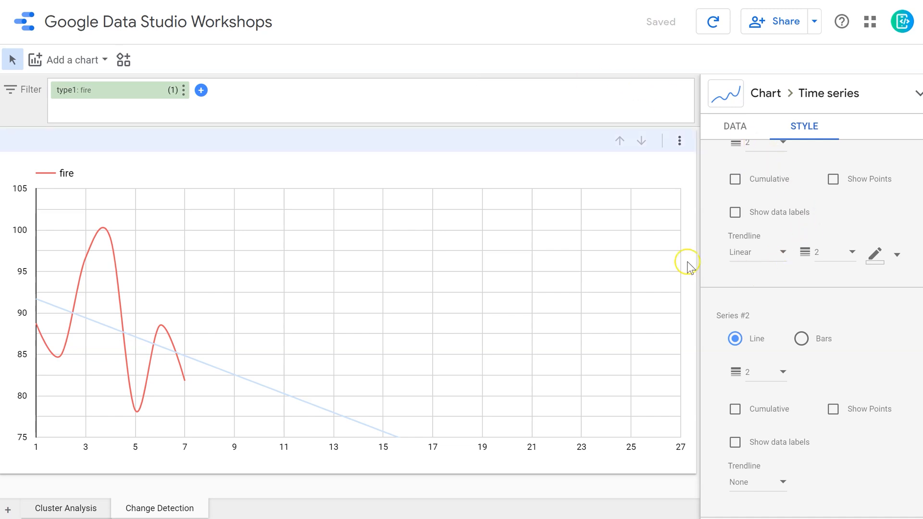
mouse_move(836, 260)
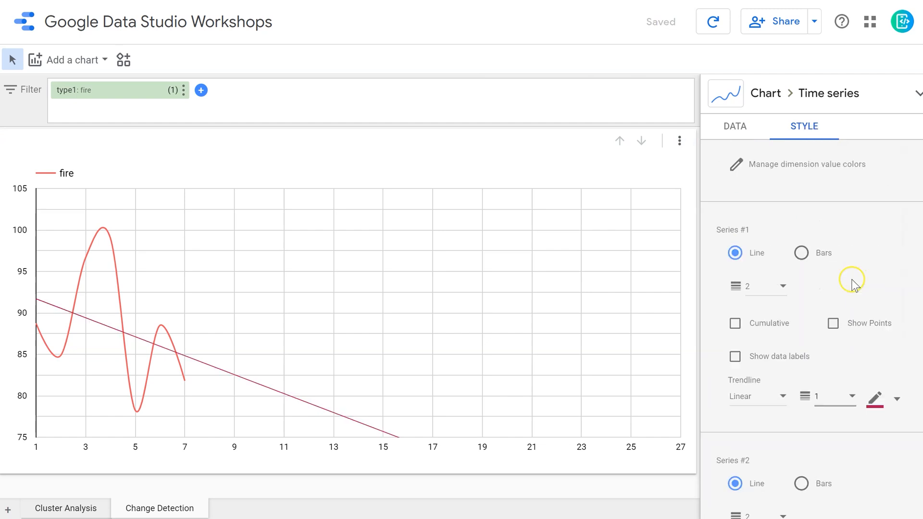
Increase the fire series line width to 5.
click(757, 287)
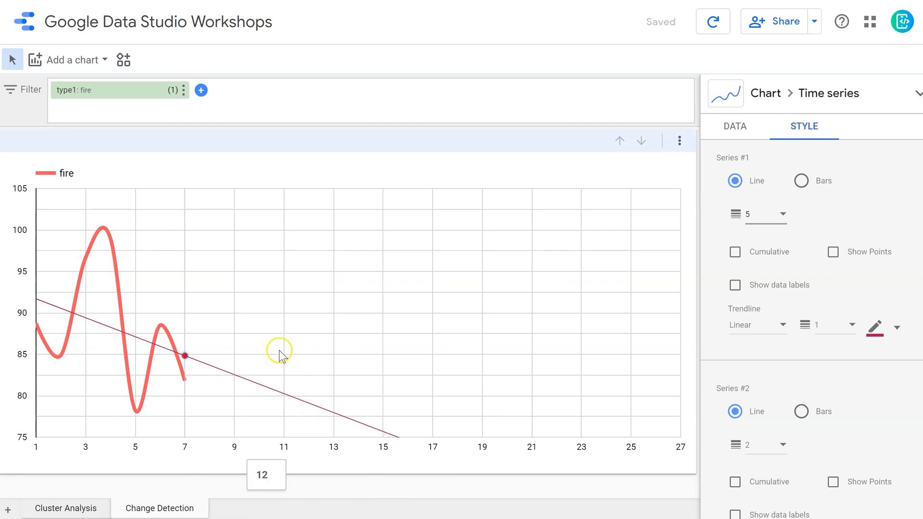
mouse_move(135, 361)
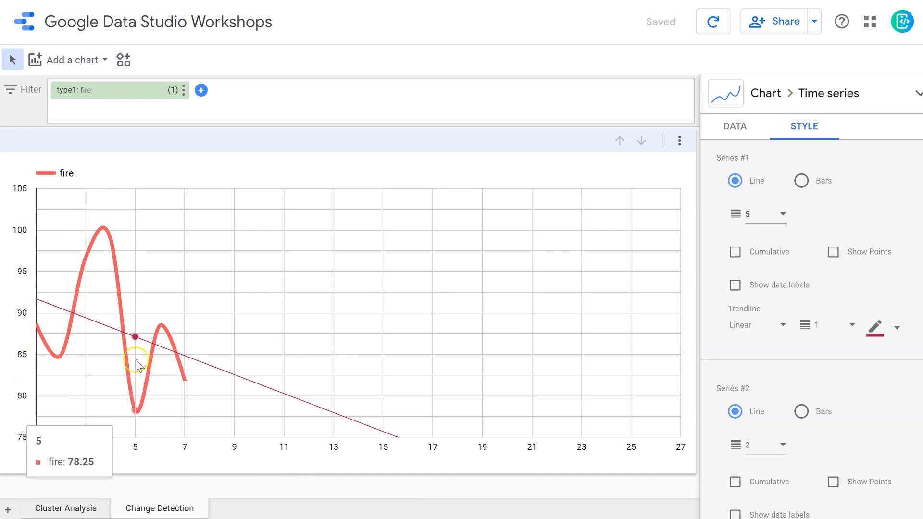